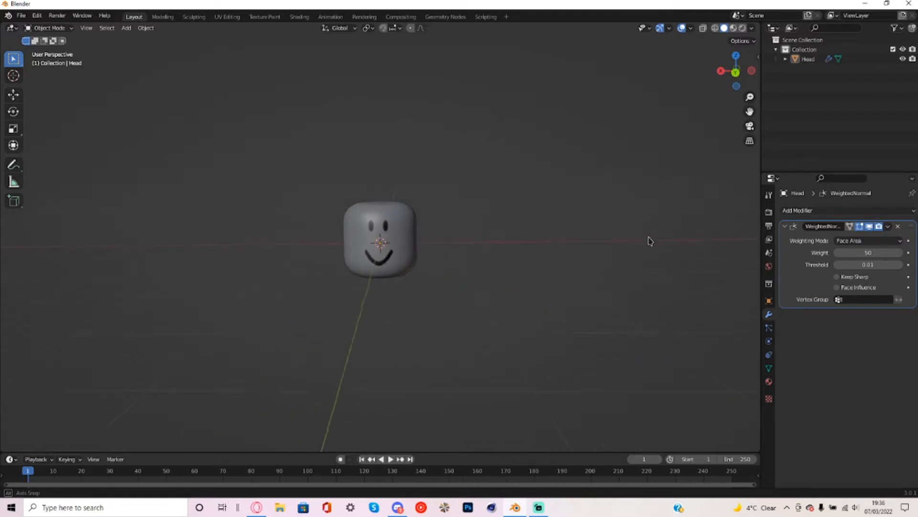
- Show the head's UV layout in the UV Editing workspace and pick from the loaded images list
{"action": "left_click_drag", "start_coordinate": [650, 241], "coordinate": [689, 259]}
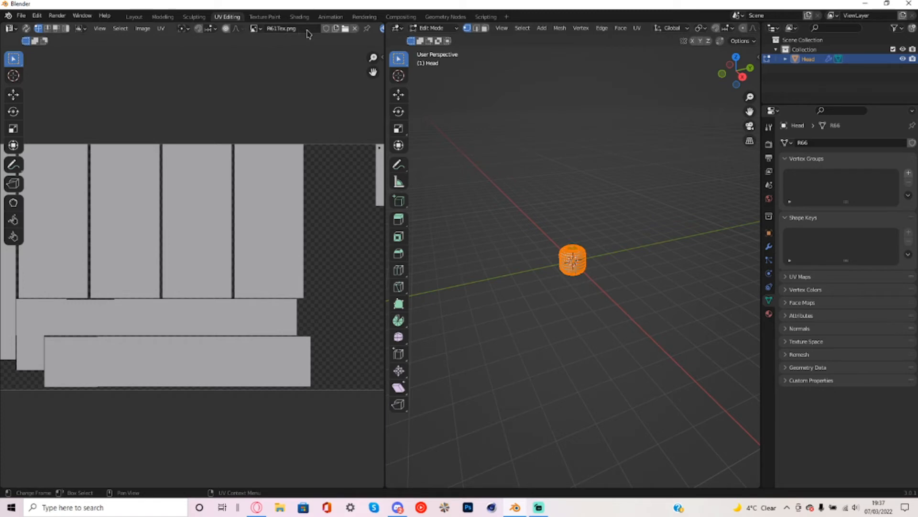
{"action": "mouse_move", "coordinate": [287, 28]}
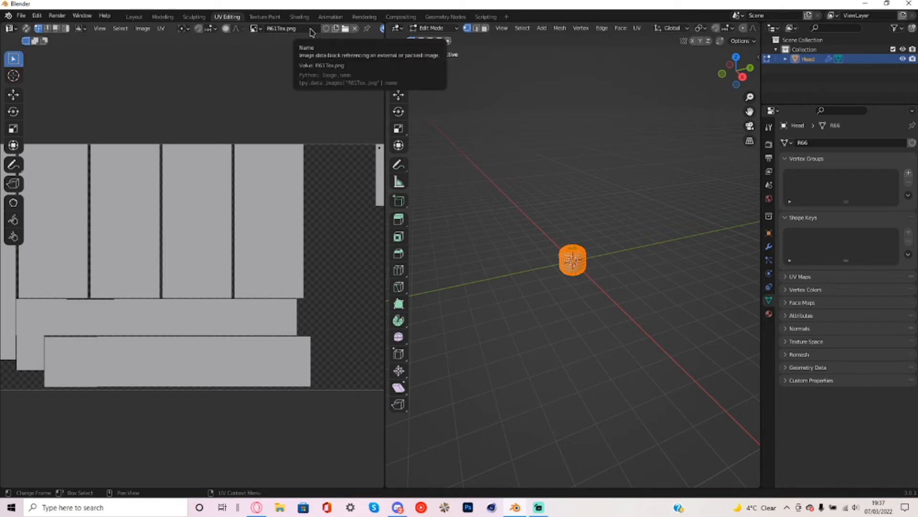
{"action": "left_click", "coordinate": [256, 28]}
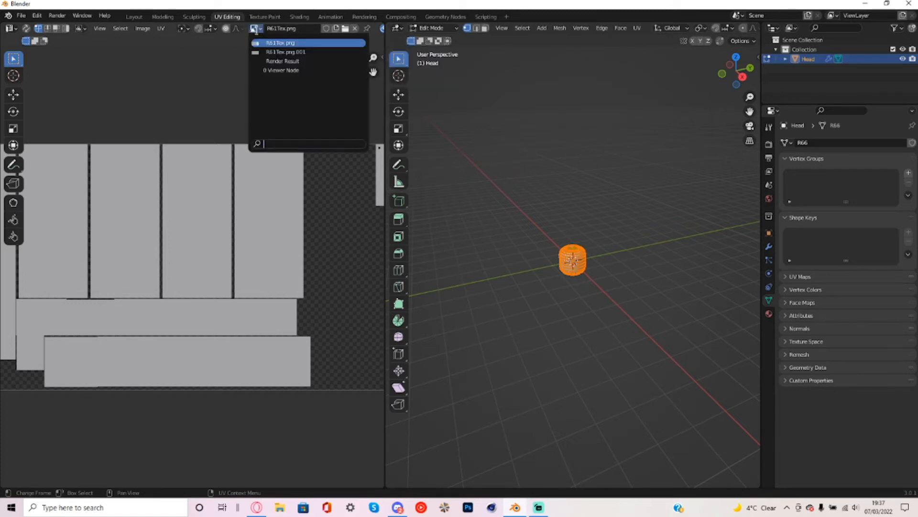
{"action": "left_click", "coordinate": [281, 42]}
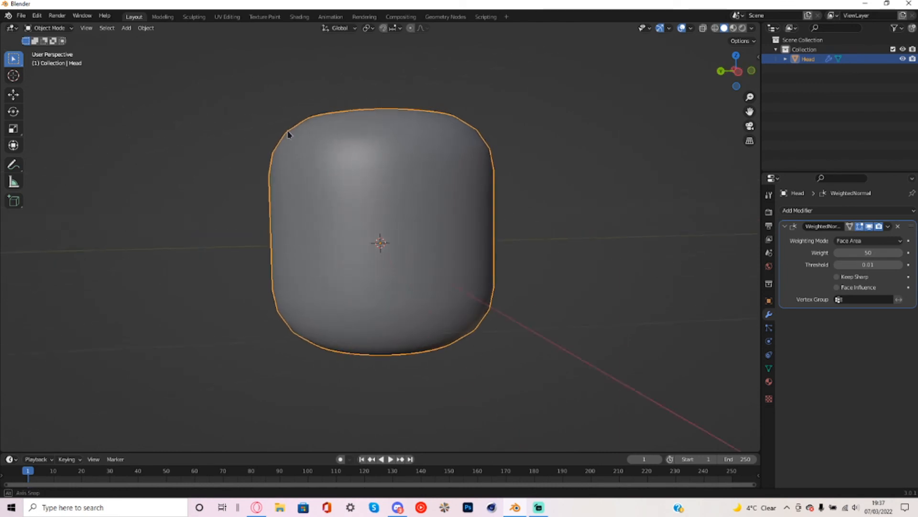
- Orbit the Layout viewport to view the faceless head from above
{"action": "left_click_drag", "start_coordinate": [287, 135], "coordinate": [401, 187]}
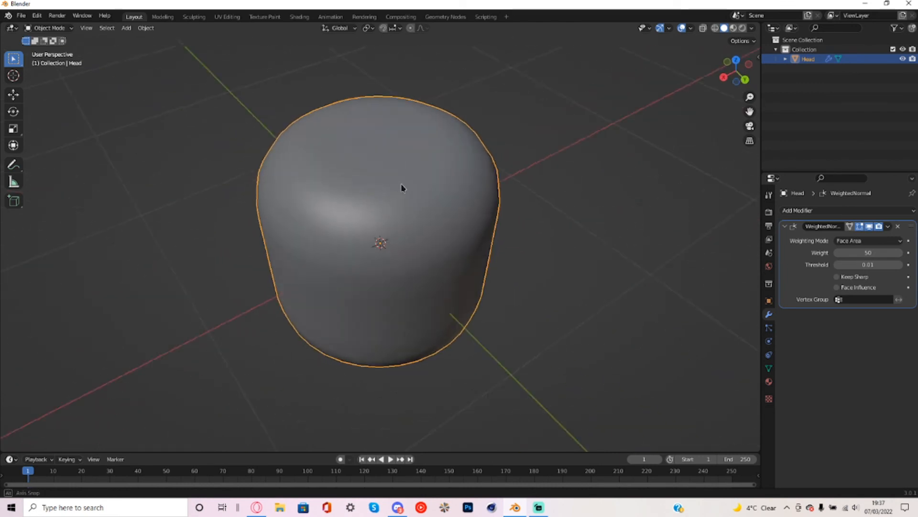